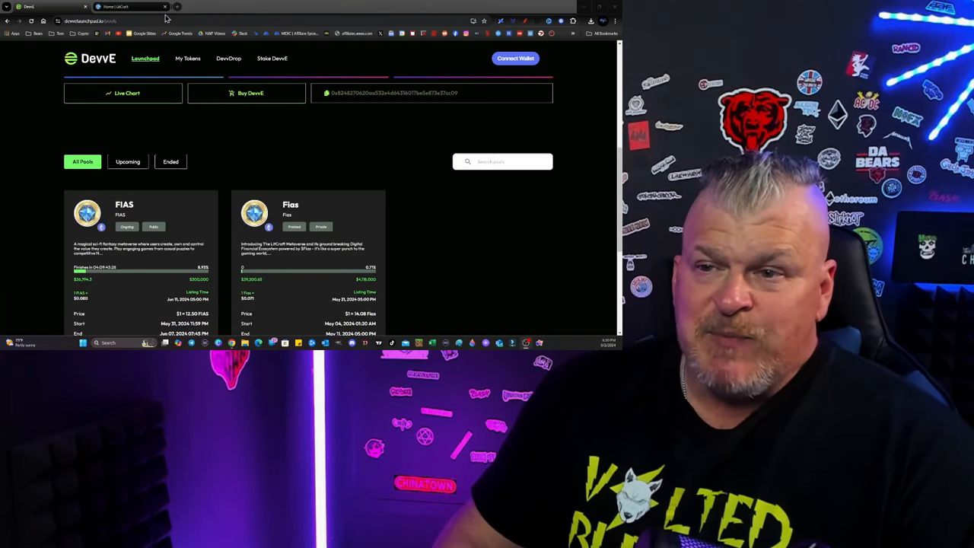
# Scroll the LitCraft page past the hero to the Play to Own, blockchain and no-blockchain-knowledge cards
pyautogui.click(122, 6)
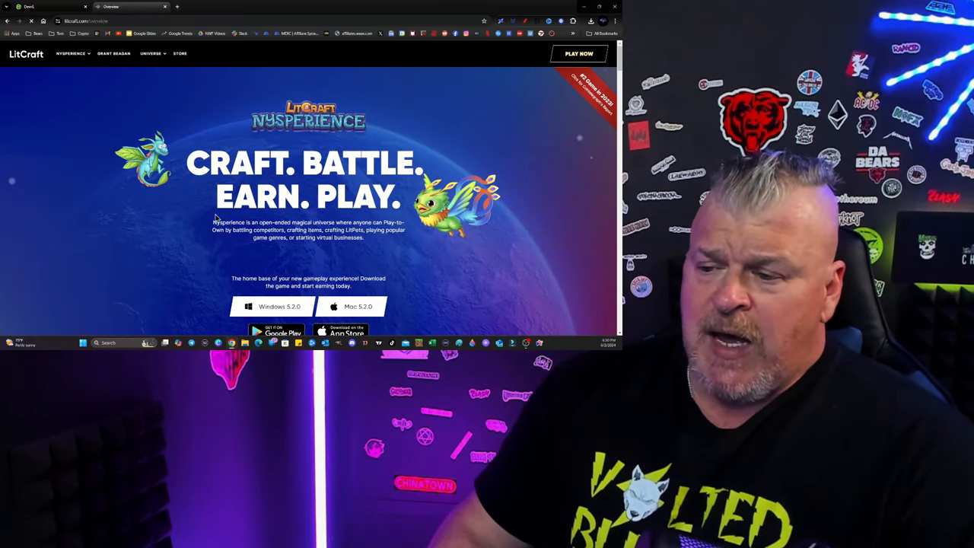
pyautogui.scroll(-3)
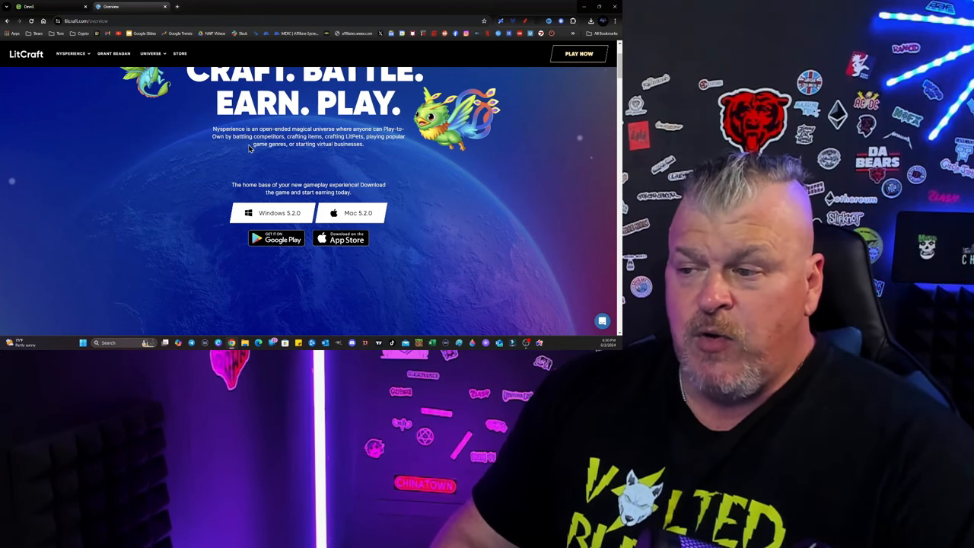
pyautogui.moveTo(253, 193)
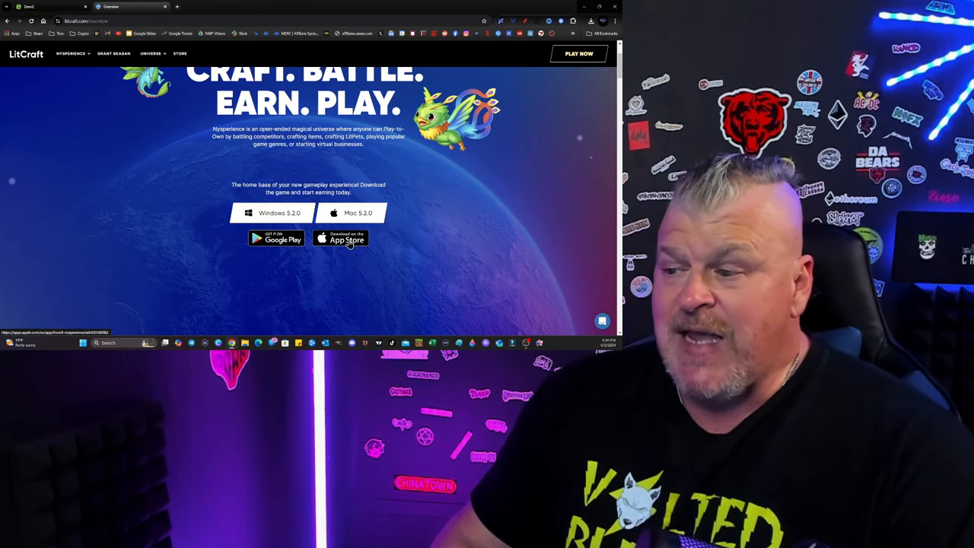
pyautogui.click(280, 213)
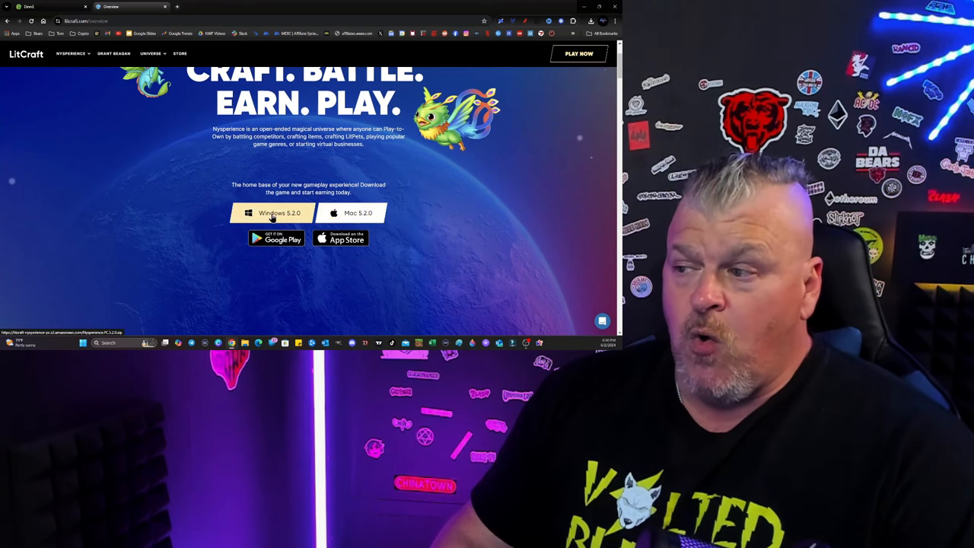
pyautogui.scroll(-3)
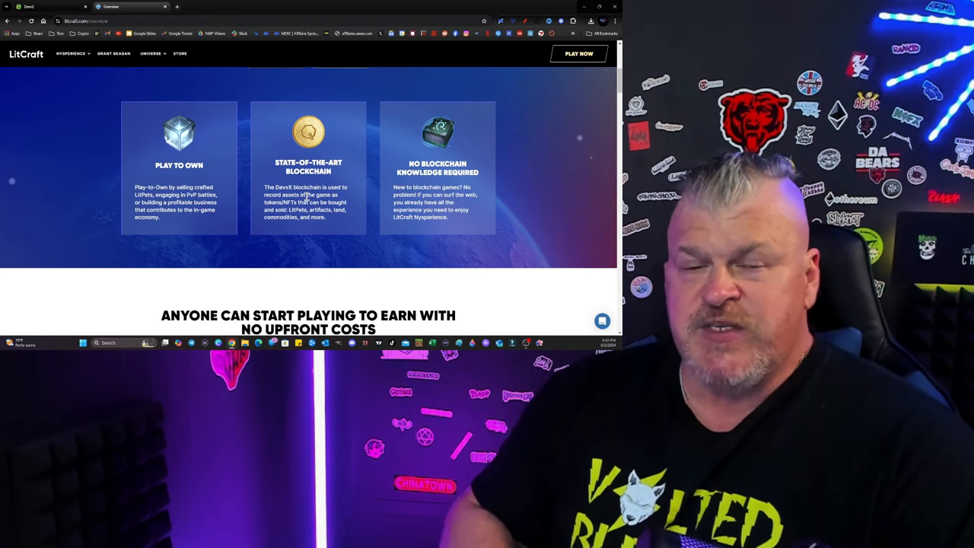
# Scroll further down past Play. Earn. Repeat. to the Nysperience phone gameplay video
pyautogui.scroll(-3)
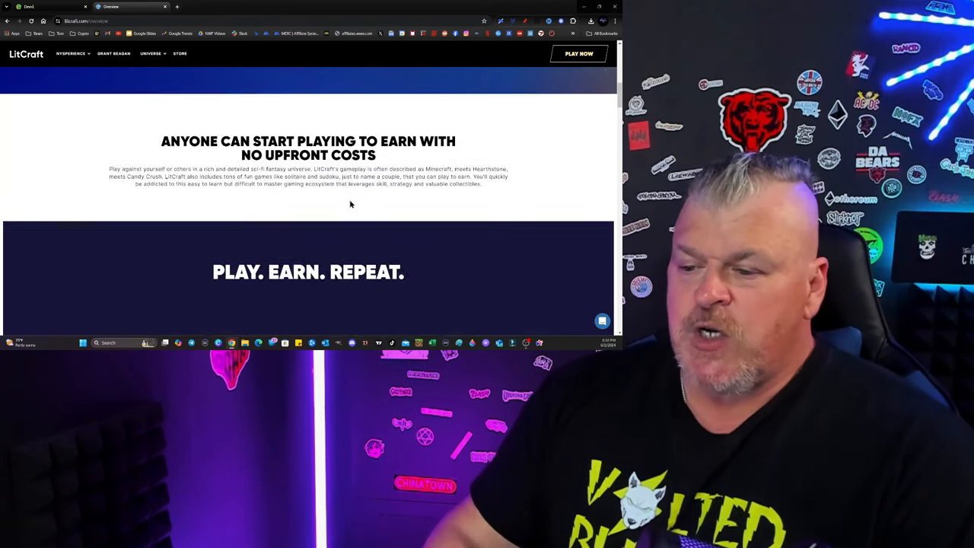
pyautogui.scroll(-3)
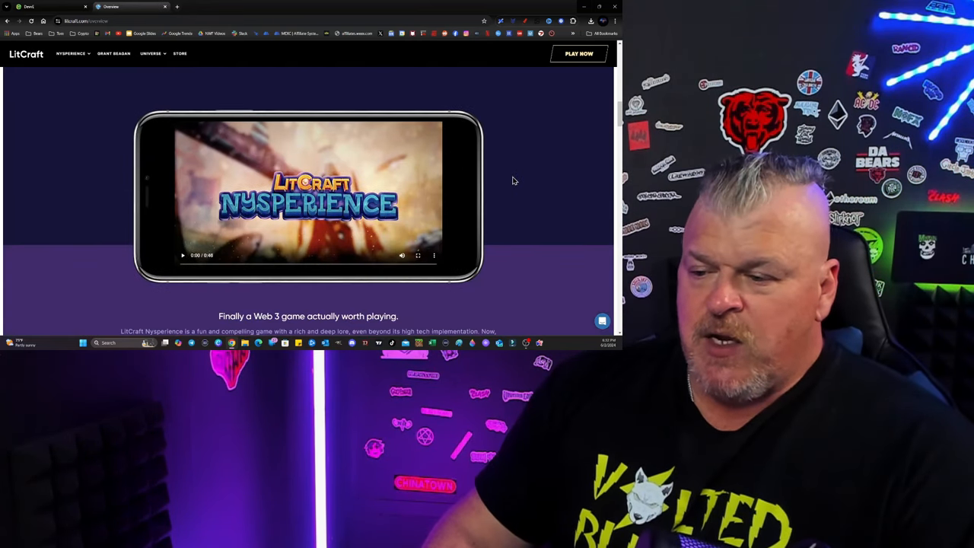
pyautogui.scroll(-3)
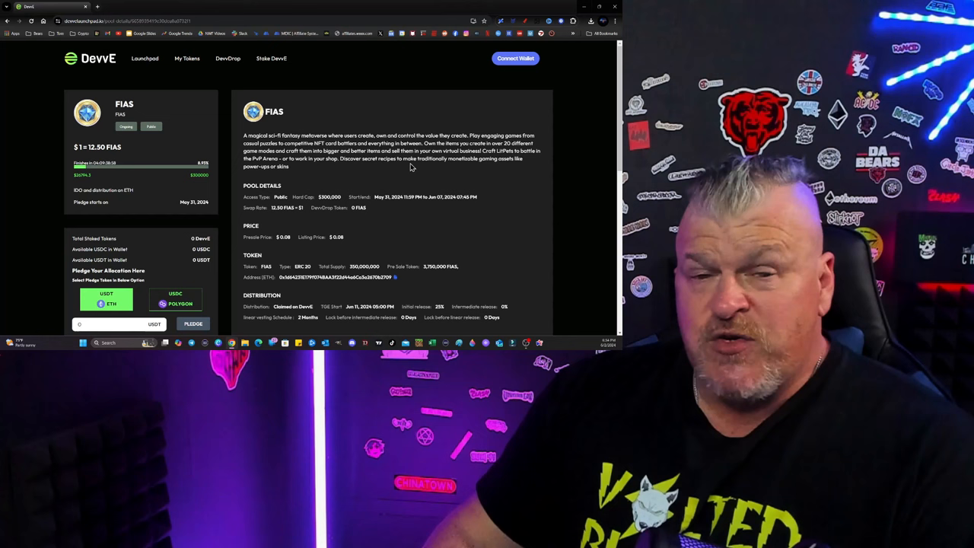
pyautogui.moveTo(537, 166)
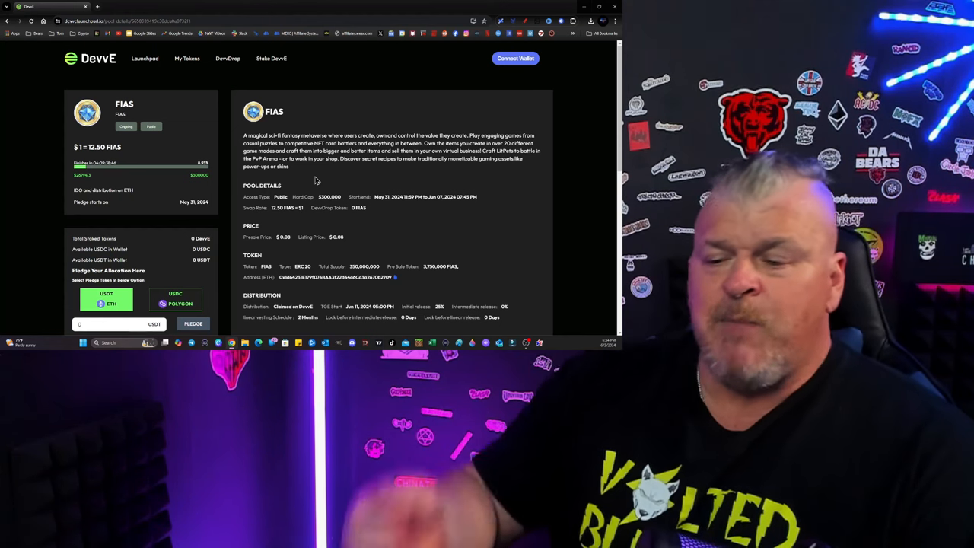
pyautogui.moveTo(387, 175)
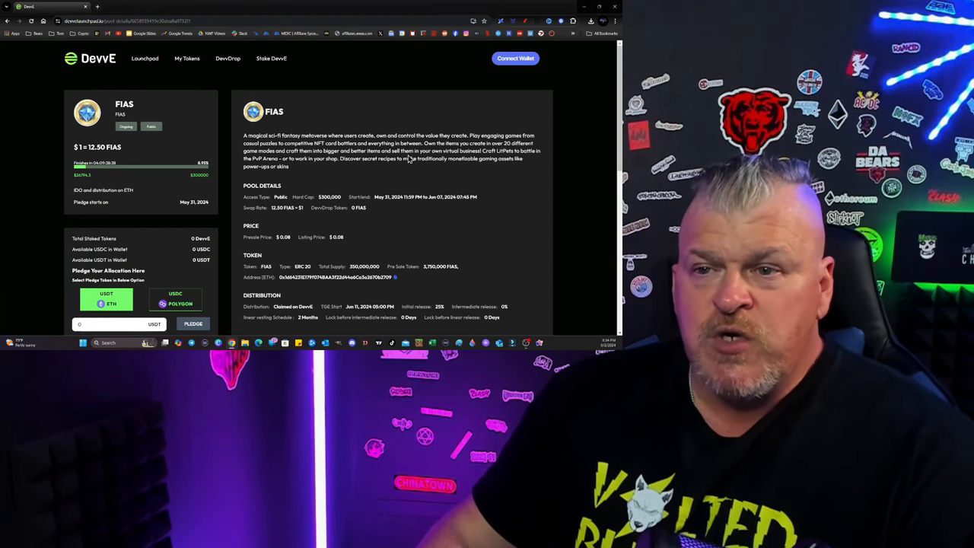
# Scroll the FIAS pool page down to the pledge countdown timer and social links
pyautogui.scroll(-3)
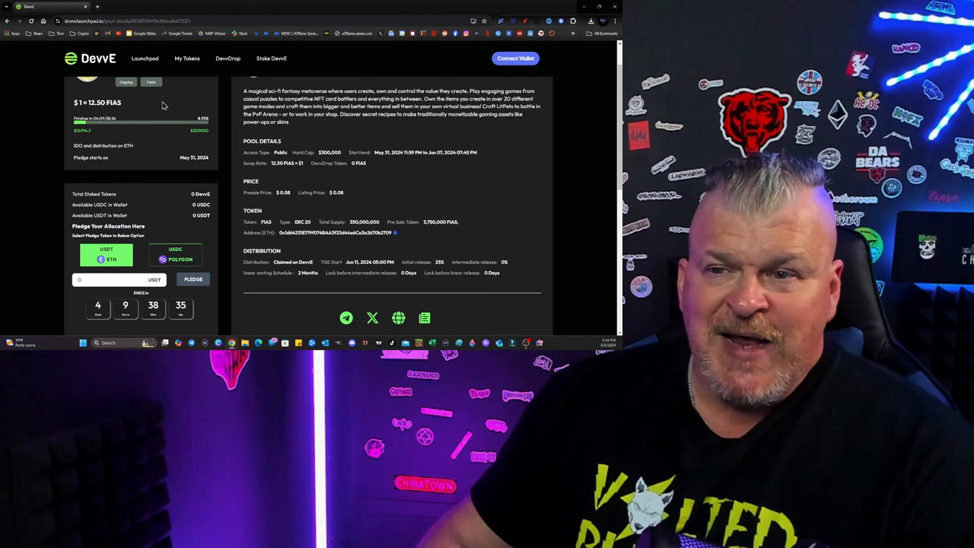